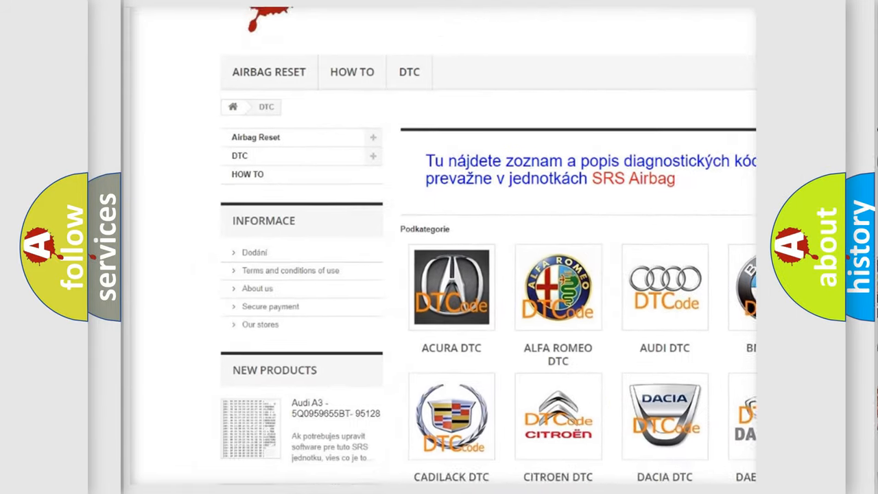
scroll("down", 3)
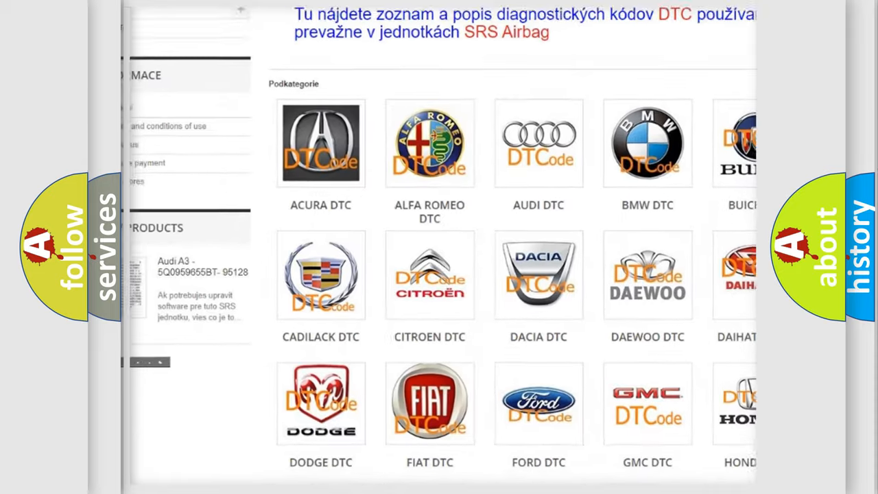
scroll("down", 3)
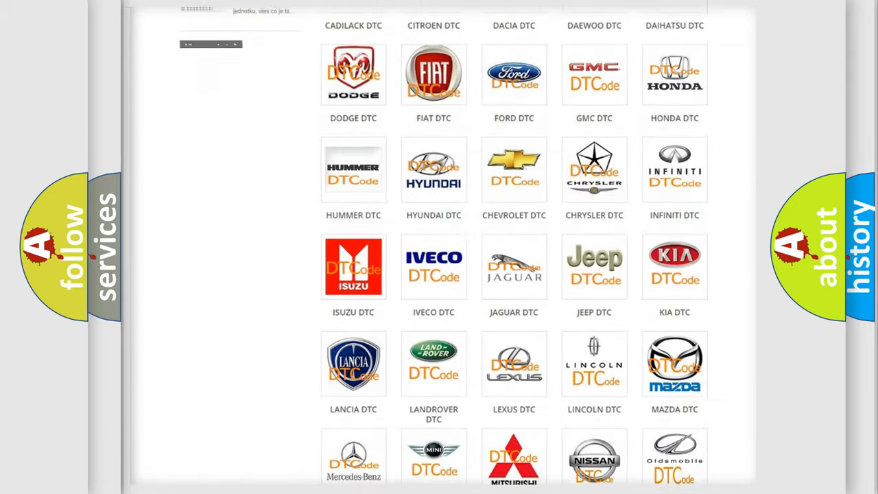
scroll("down", 3)
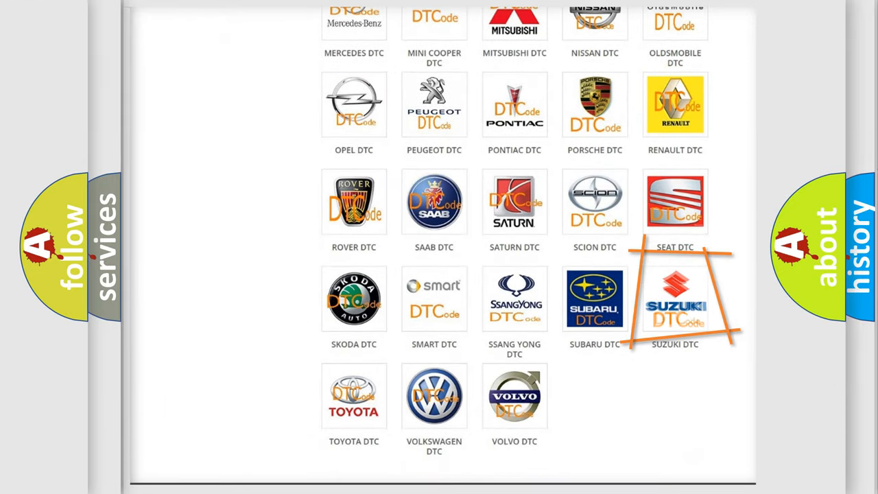